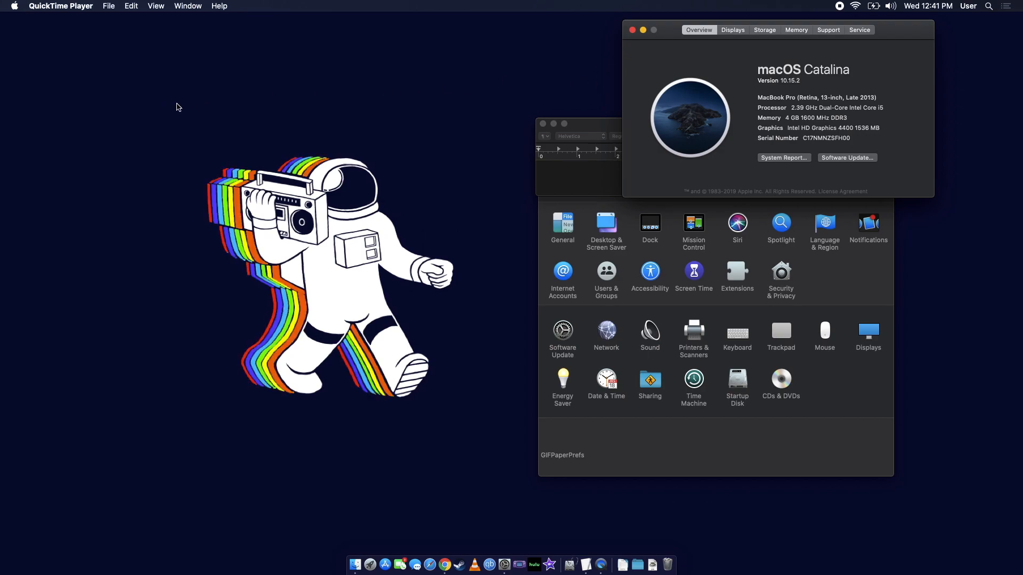
pyautogui.moveTo(409, 109)
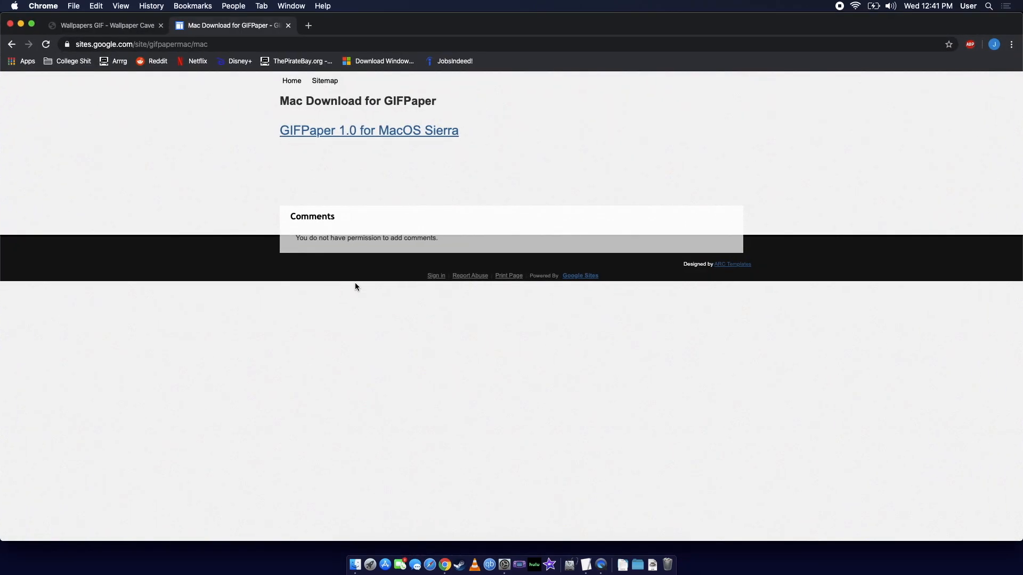
# Scroll through Wallpaper Cave's animated GIF gallery, then hide Chrome to reveal the desktop
pyautogui.moveTo(279, 101); pyautogui.dragTo(459, 130)
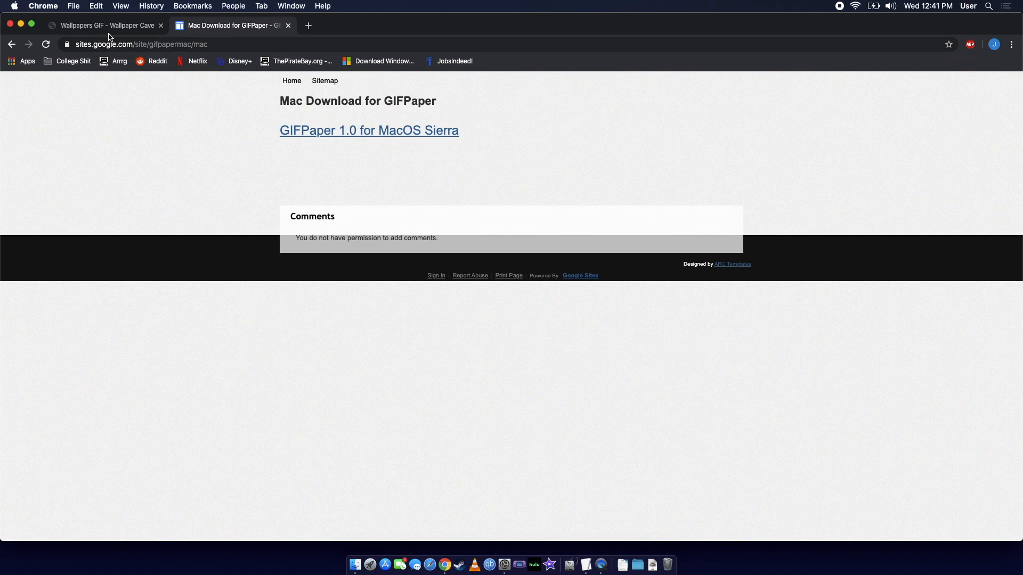
pyautogui.click(107, 25)
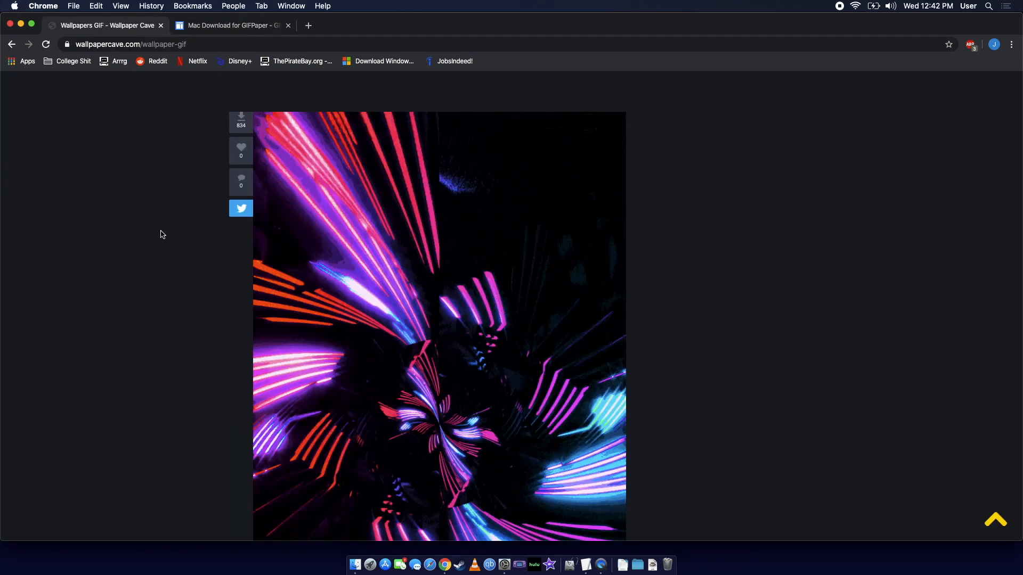
pyautogui.scroll(-3)
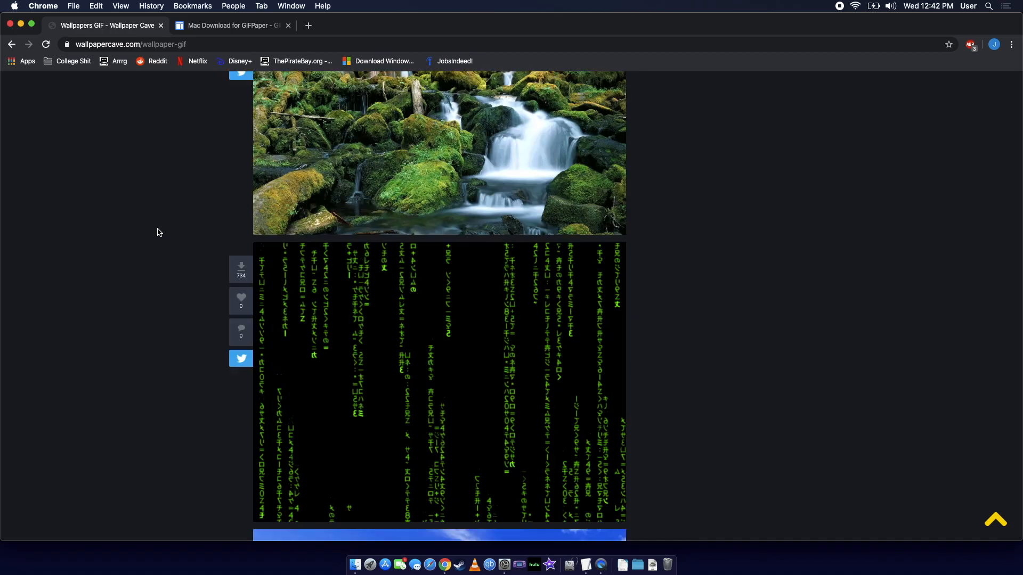
pyautogui.scroll(-3)
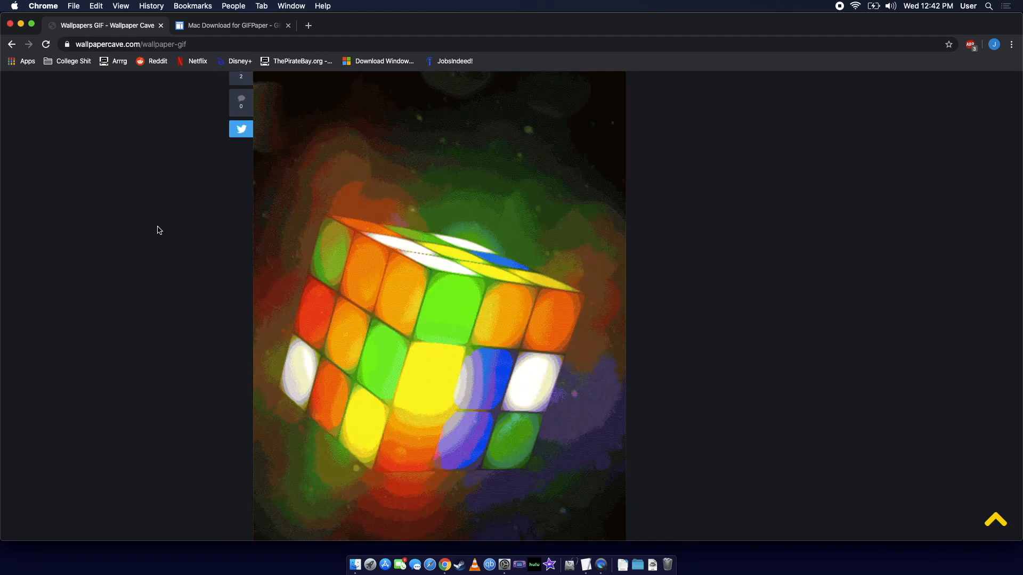
pyautogui.scroll(-3)
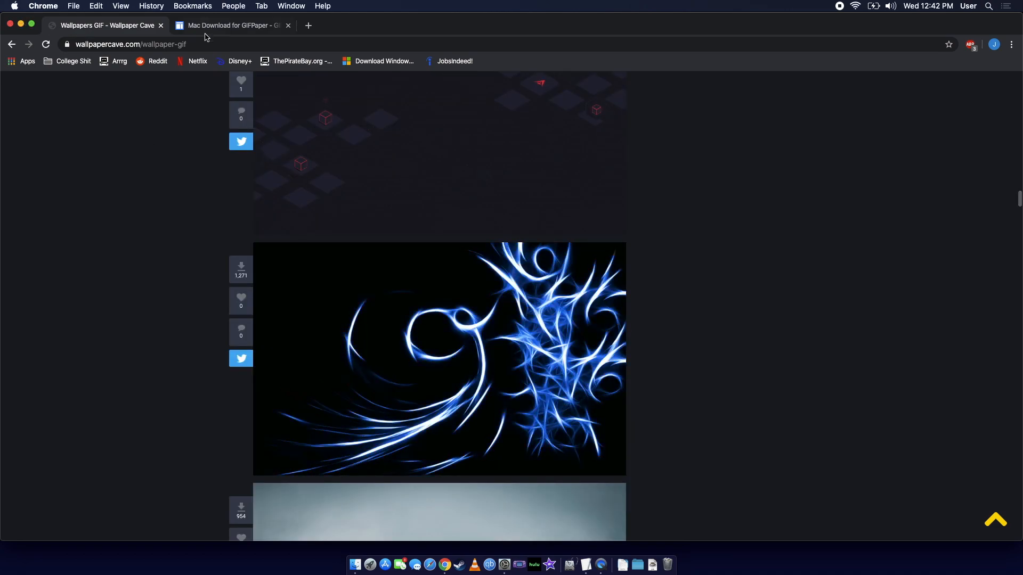
pyautogui.click(230, 26)
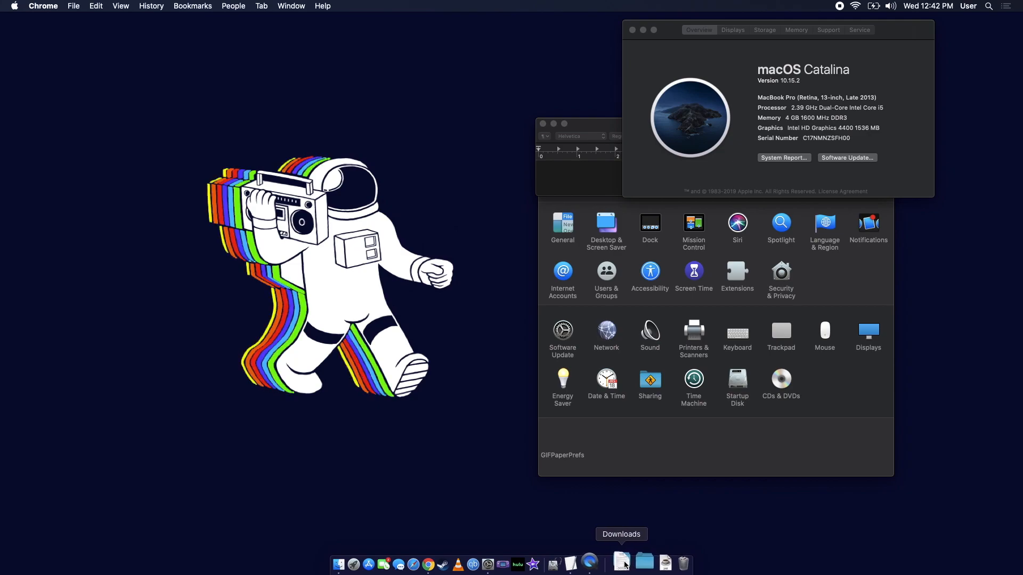
pyautogui.click(621, 562)
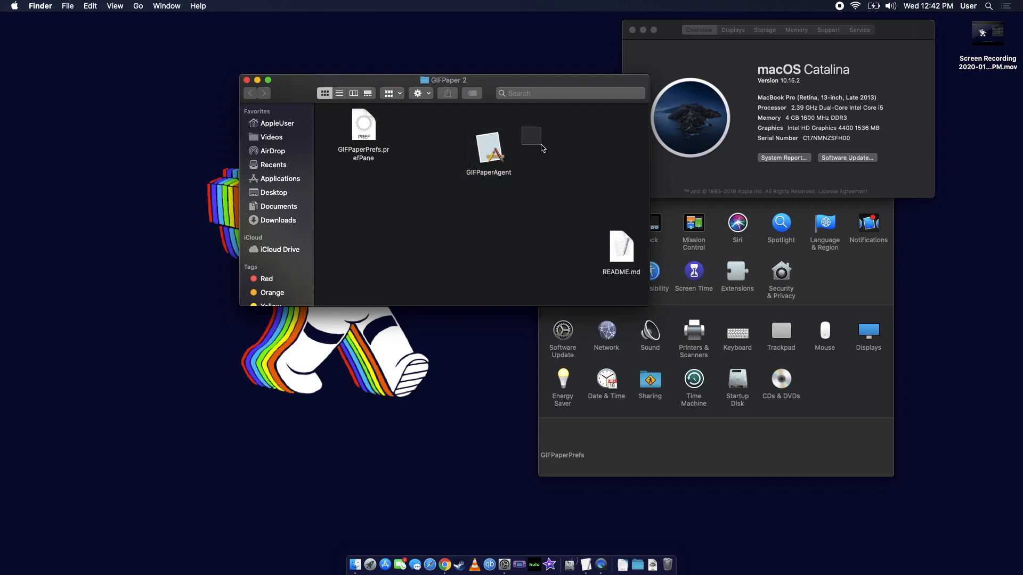
pyautogui.moveTo(447, 80); pyautogui.dragTo(684, 74)
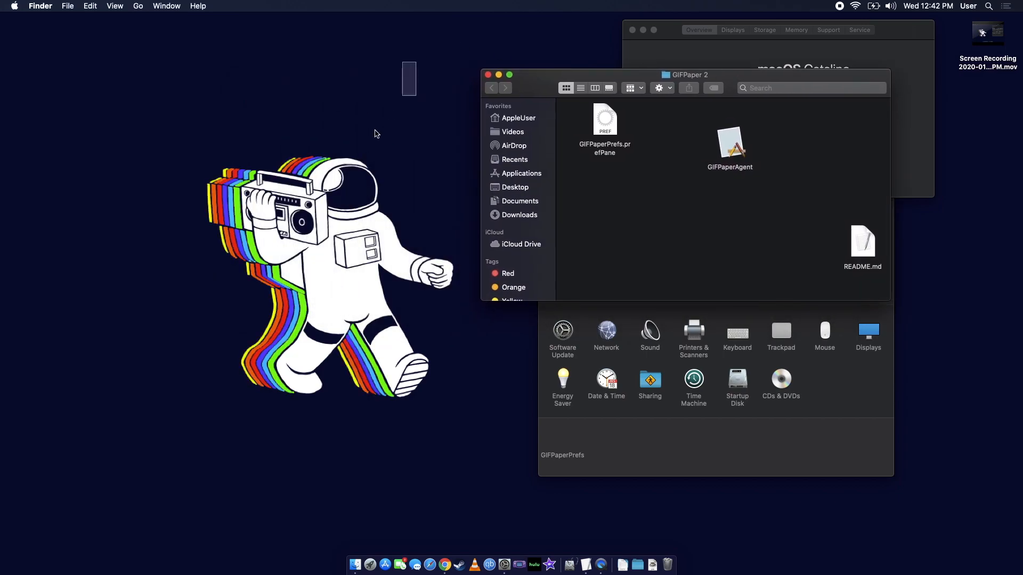
pyautogui.moveTo(685, 75); pyautogui.dragTo(482, 72)
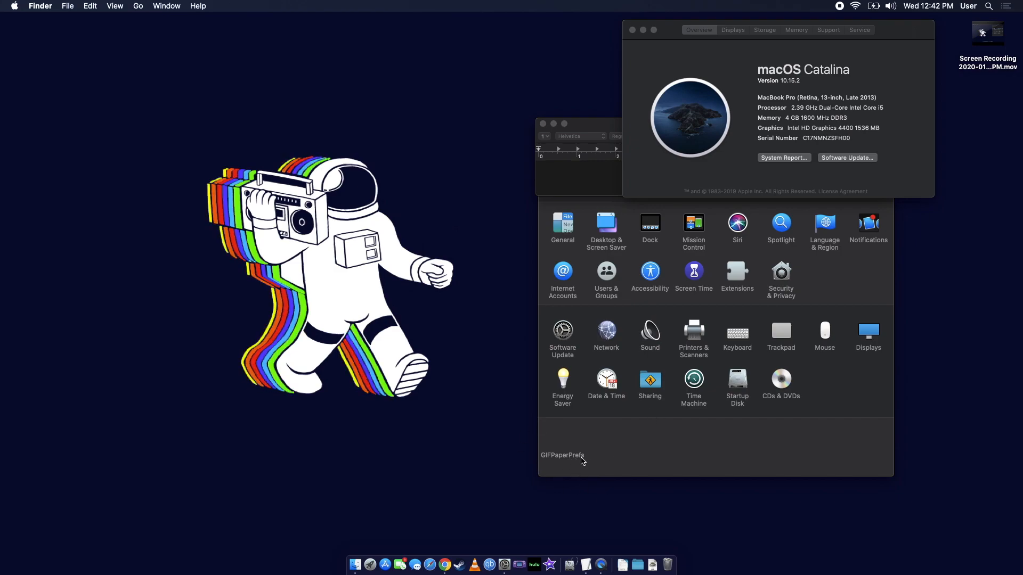
# In GIFPaperPrefs, browse to Pictures and apply wp2729921-wallpaper-gif.gif as the wallpaper
pyautogui.click(563, 456)
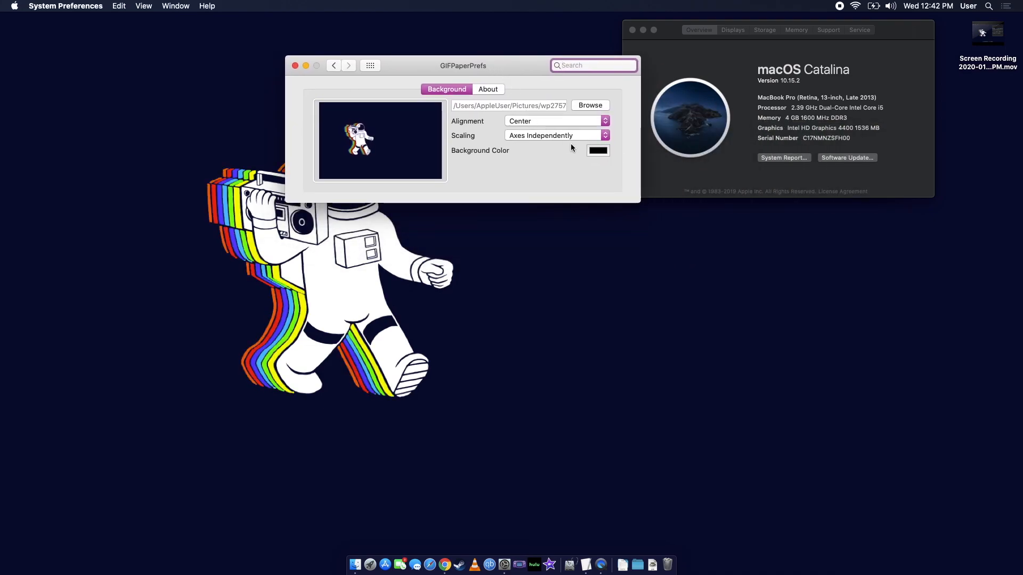
pyautogui.moveTo(462, 65); pyautogui.dragTo(511, 58)
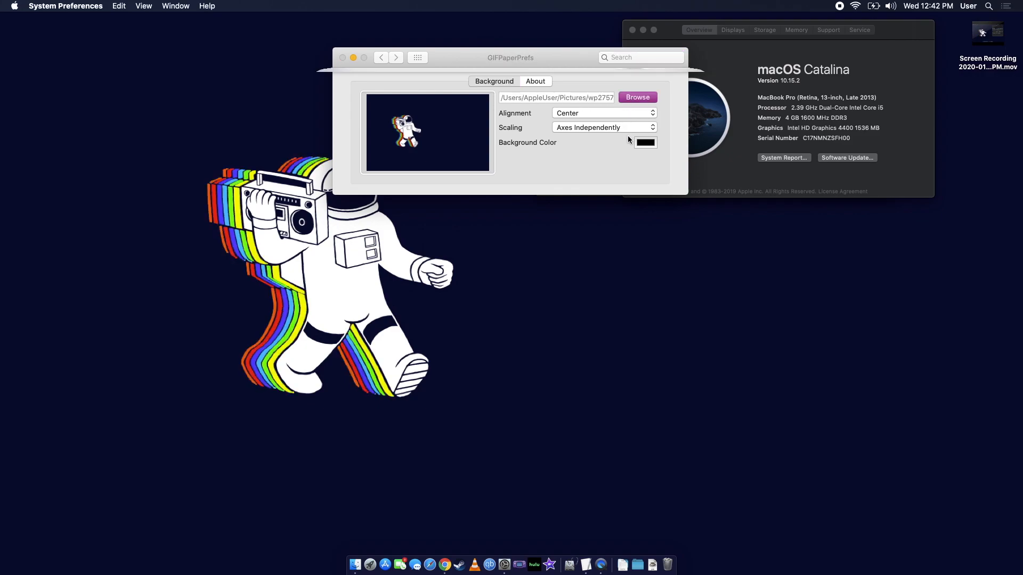
pyautogui.click(638, 97)
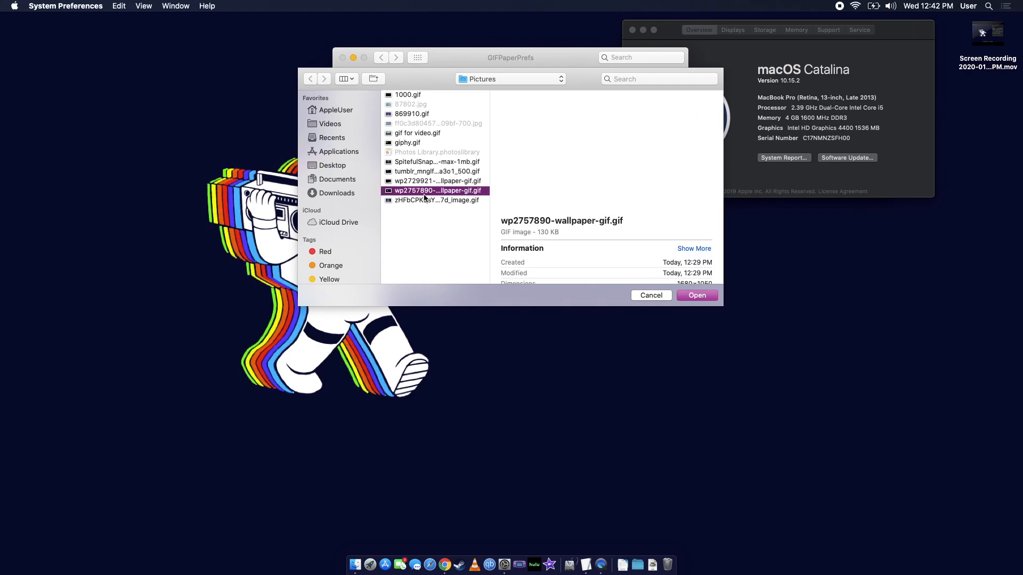
pyautogui.click(437, 181)
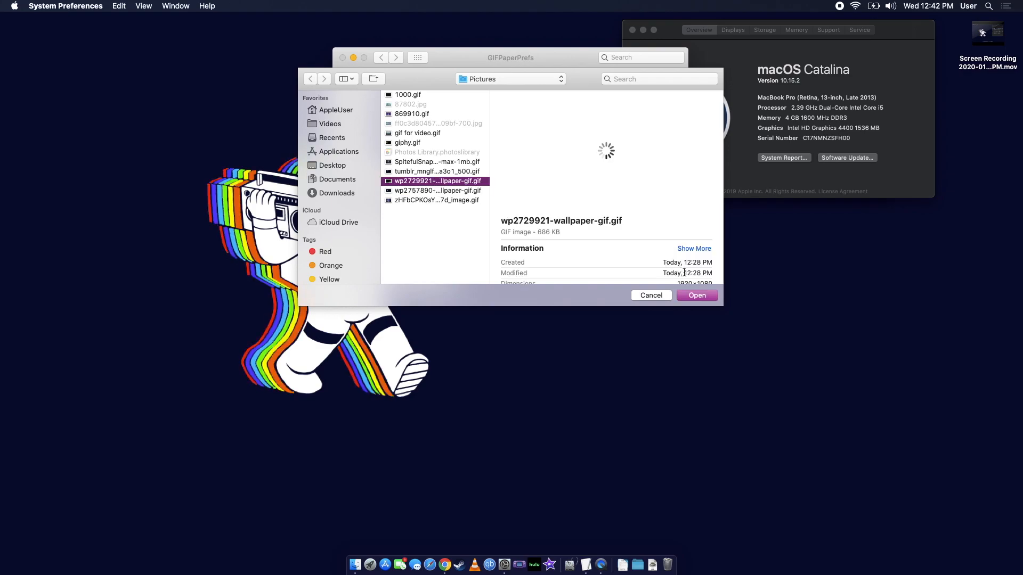
pyautogui.click(697, 295)
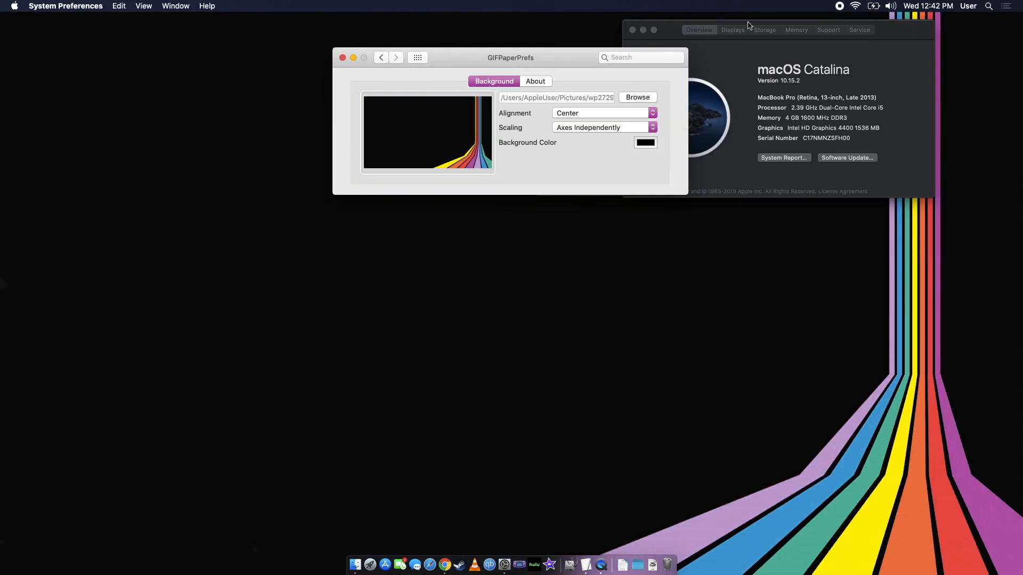